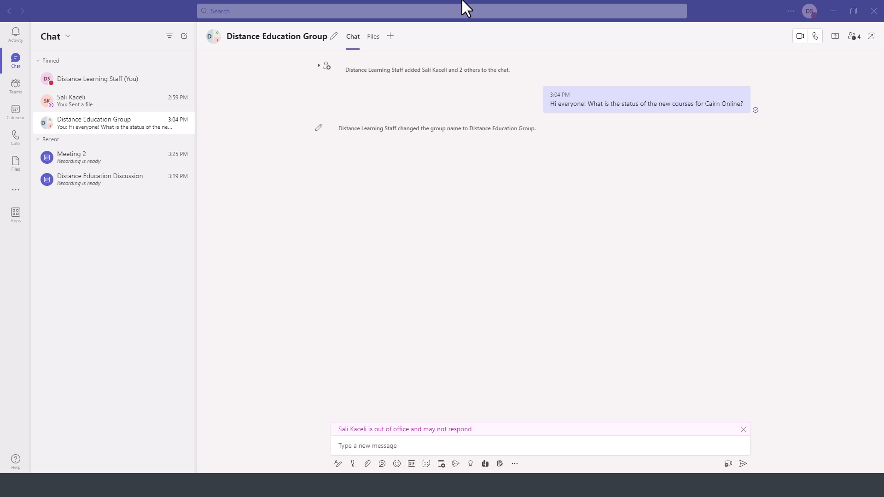
pyautogui.moveTo(99, 127)
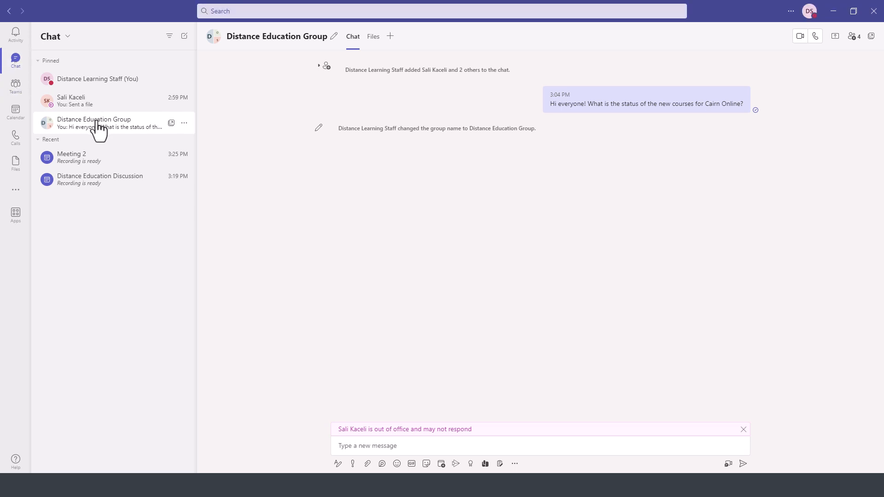
pyautogui.moveTo(107, 133)
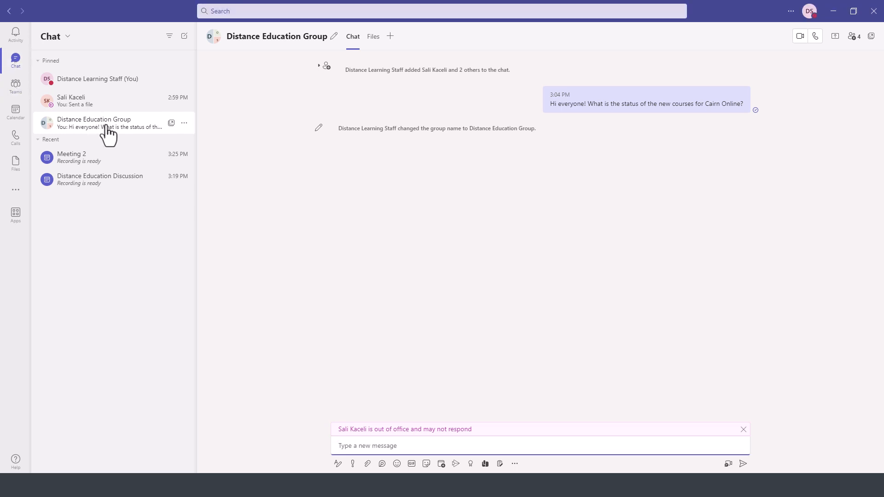
# Show the four members of the Distance Education Group chat from the chat header.
pyautogui.click(854, 36)
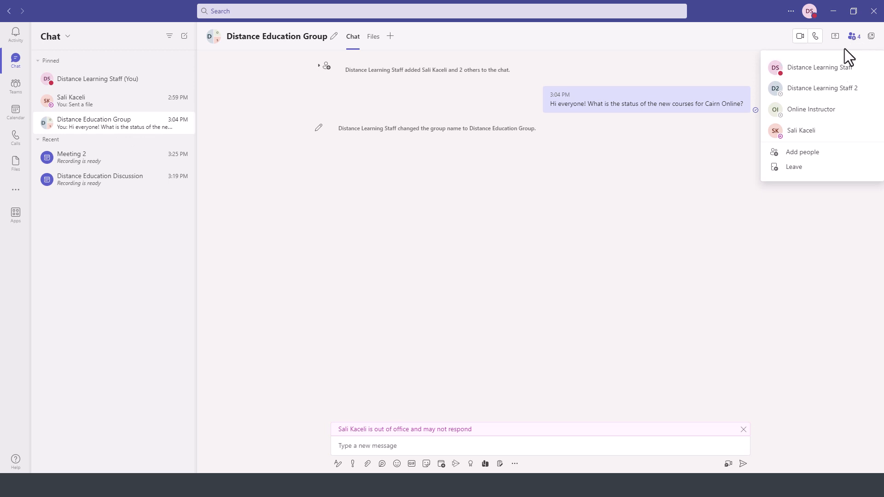
pyautogui.moveTo(802, 152)
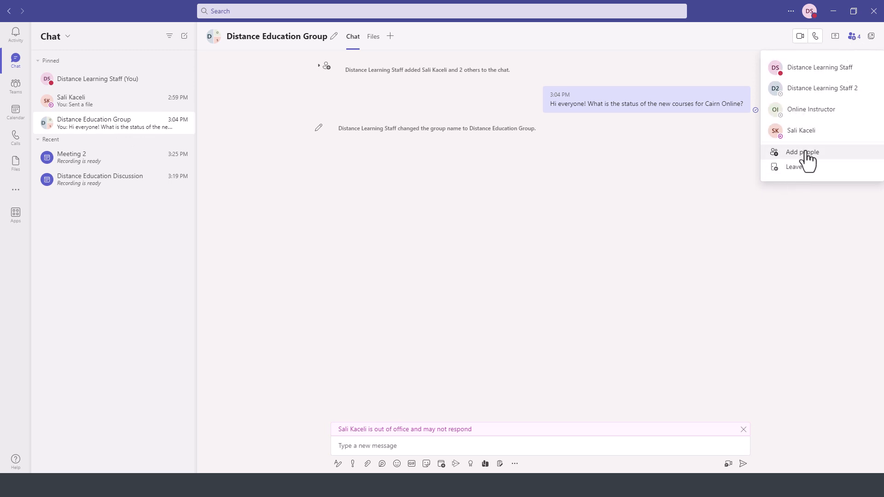
pyautogui.moveTo(794, 166)
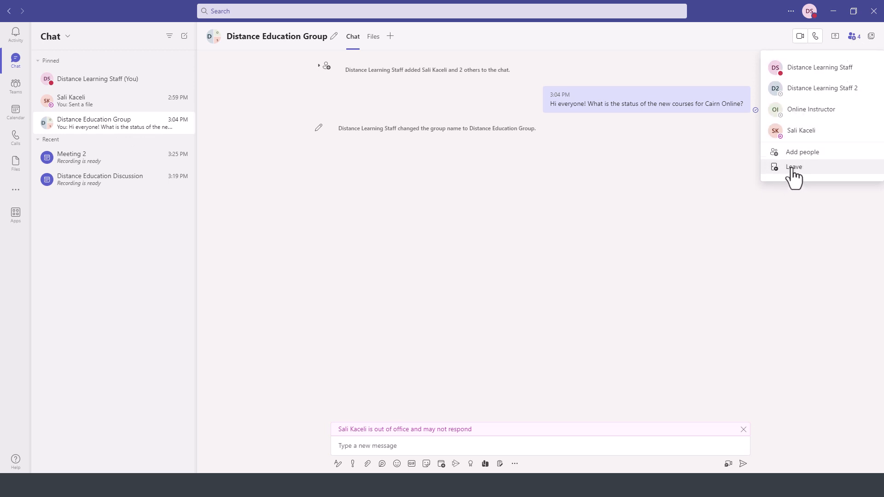
pyautogui.moveTo(855, 36)
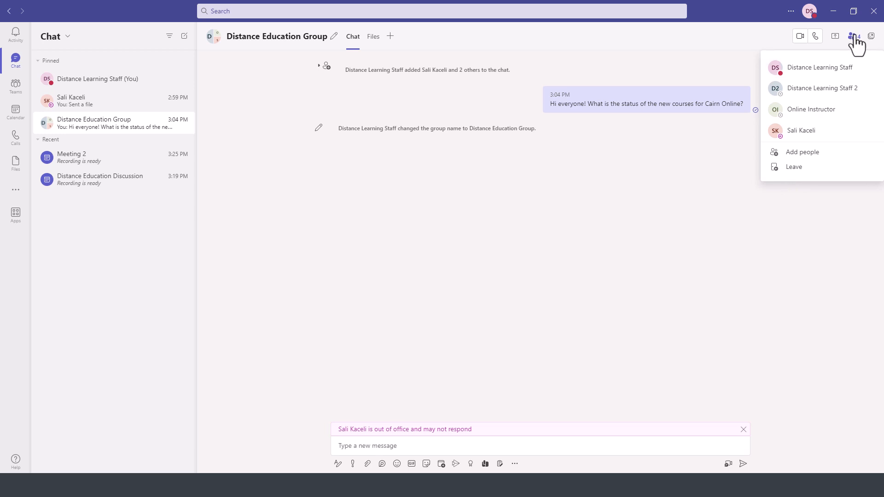
pyautogui.moveTo(805, 110)
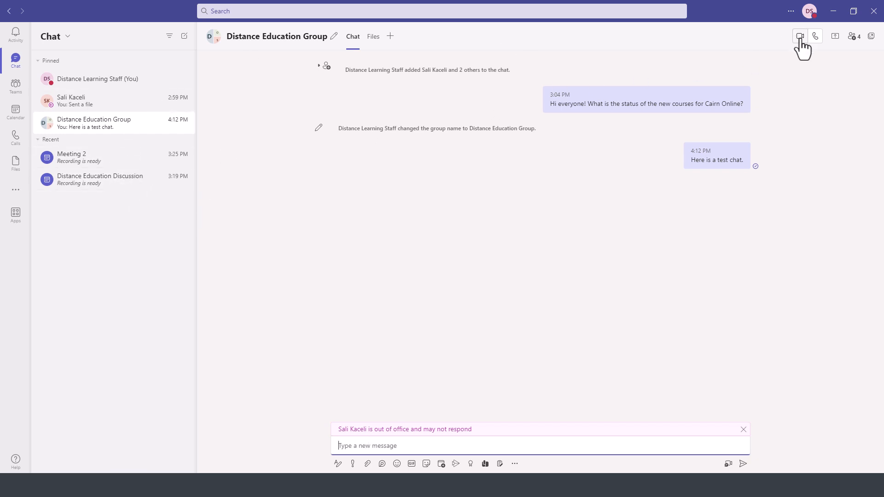
pyautogui.moveTo(799, 36)
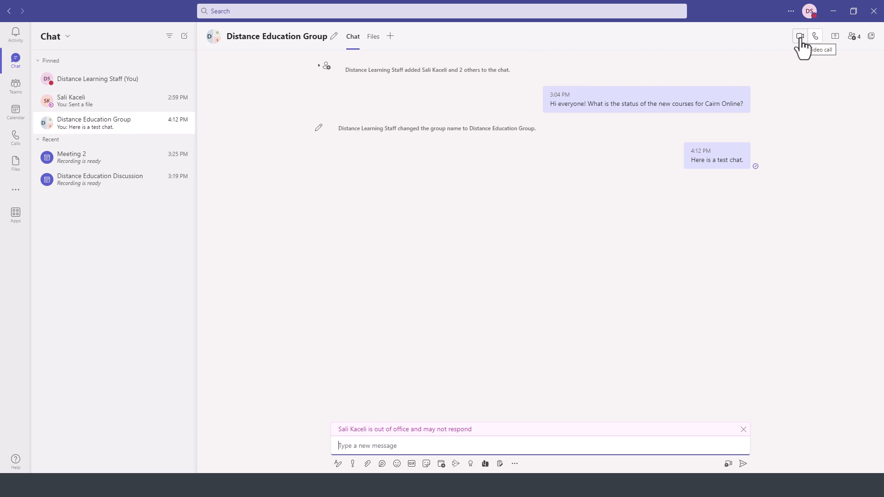
# Start a video call with the group and leave it, logging a 24-second call-ended entry.
pyautogui.click(800, 36)
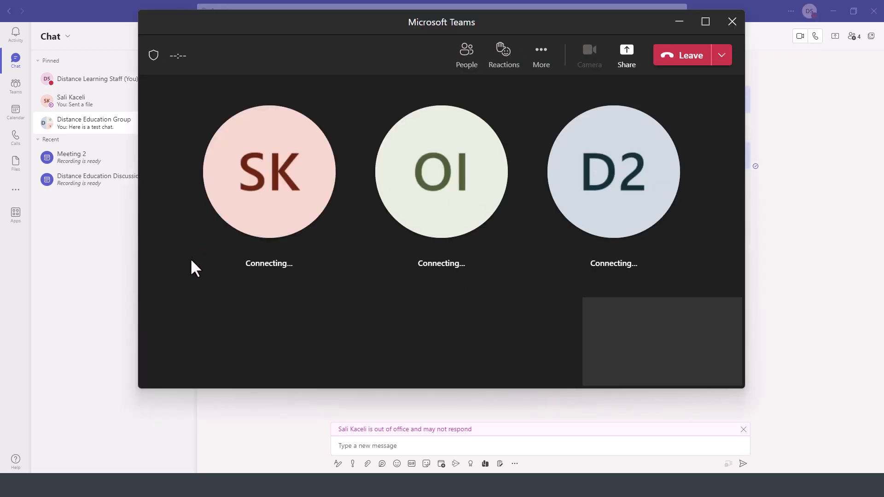
pyautogui.click(681, 54)
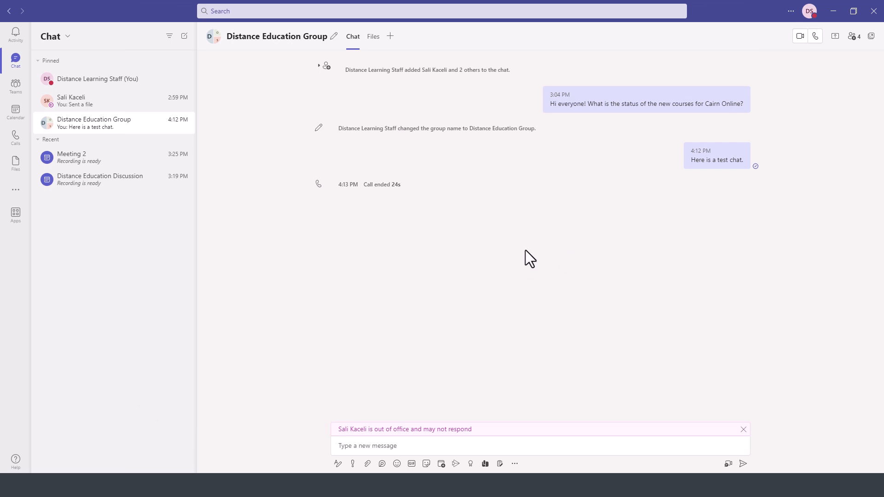
pyautogui.moveTo(530, 275)
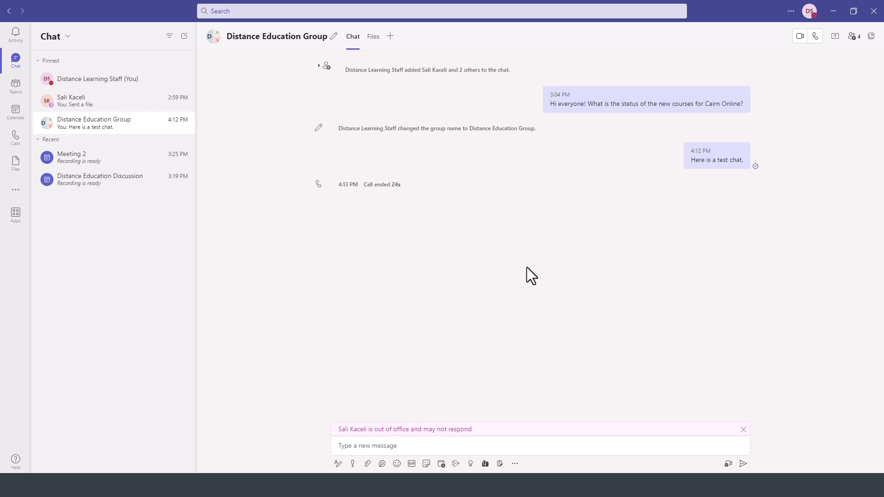
pyautogui.moveTo(754, 62)
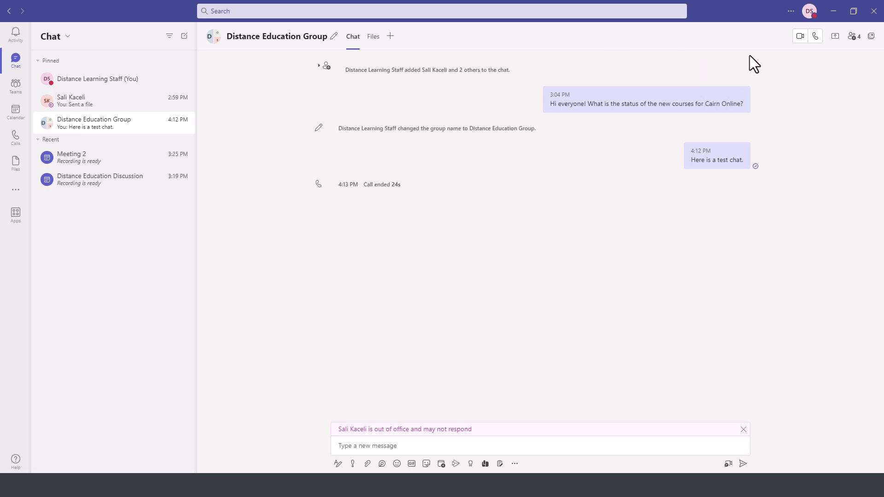
pyautogui.moveTo(816, 36)
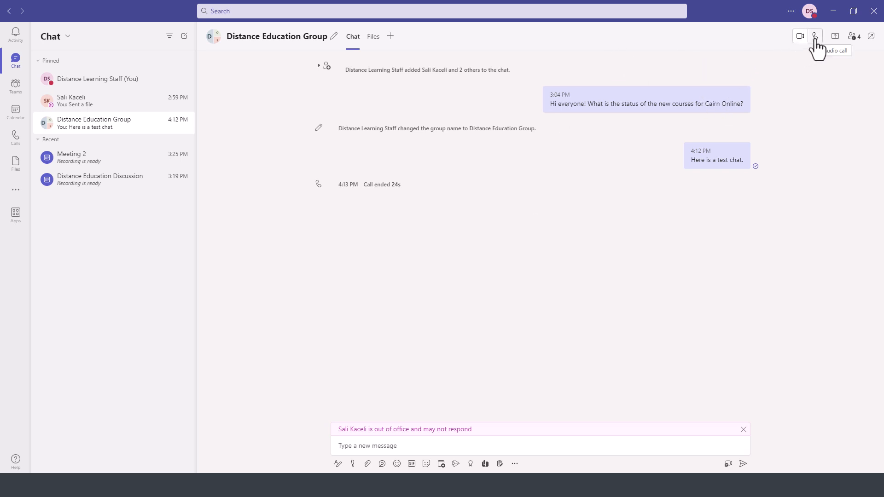
pyautogui.moveTo(824, 51)
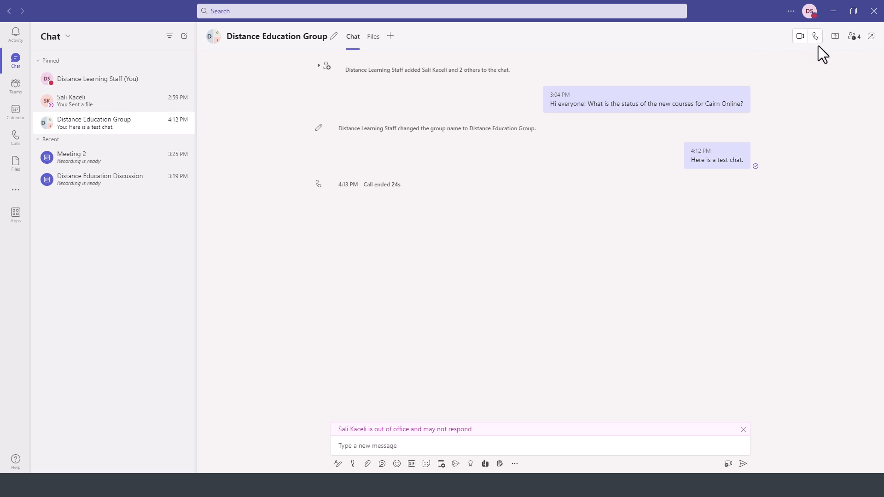
pyautogui.moveTo(815, 36)
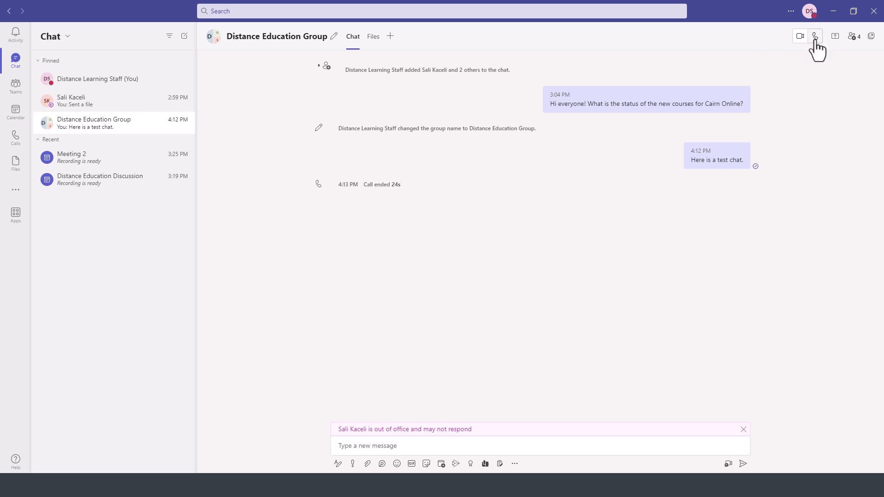
# Start an audio call with the group and hang up, logging a 15-second call-ended entry.
pyautogui.click(814, 36)
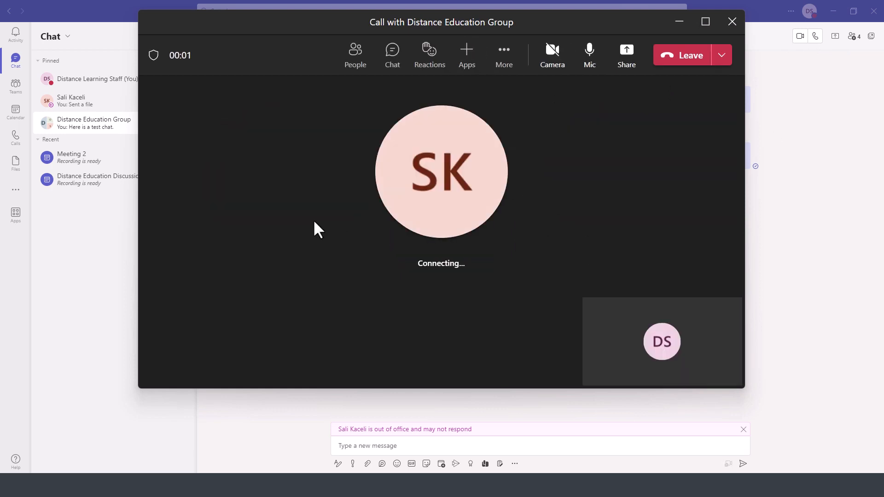
pyautogui.click(743, 429)
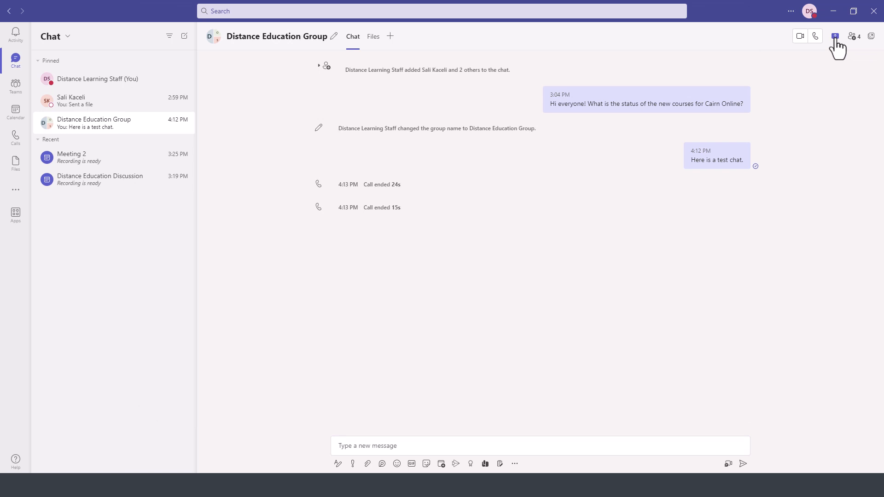
pyautogui.moveTo(836, 36)
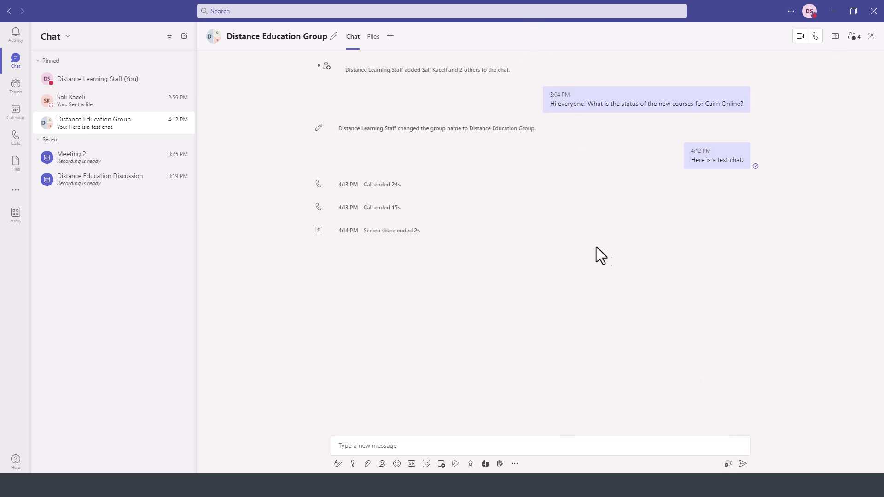
pyautogui.moveTo(471, 413)
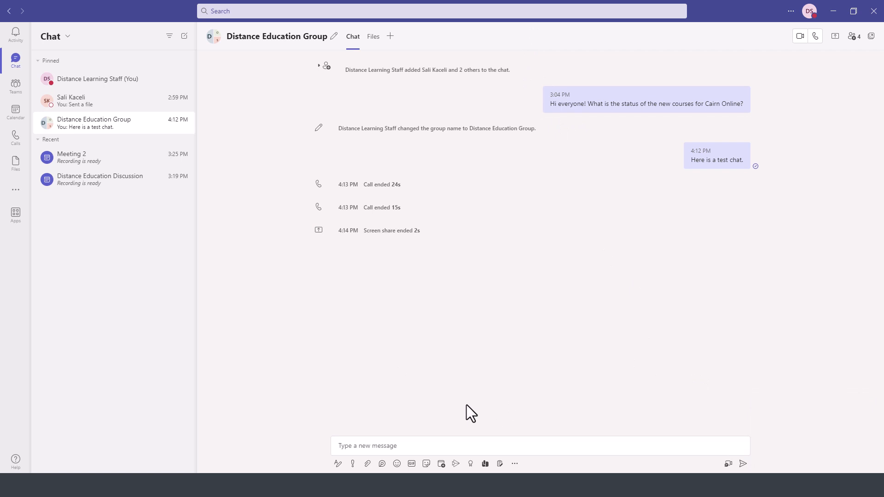